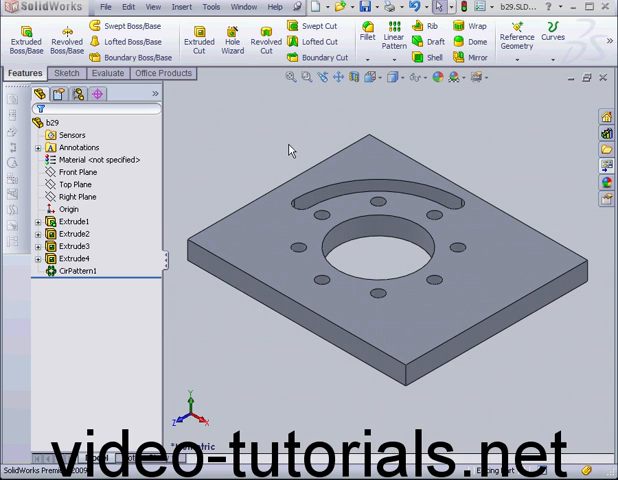
mouse_move(232, 188)
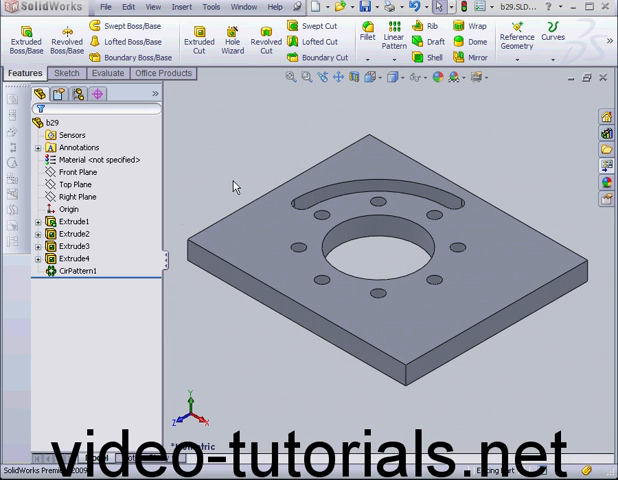
- Highlight the arc slot, central hole and bolt hole features on the plate part
left_click(70, 246)
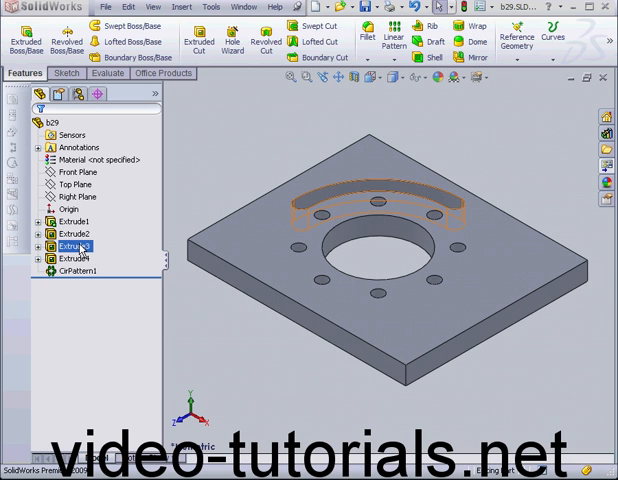
left_click(72, 232)
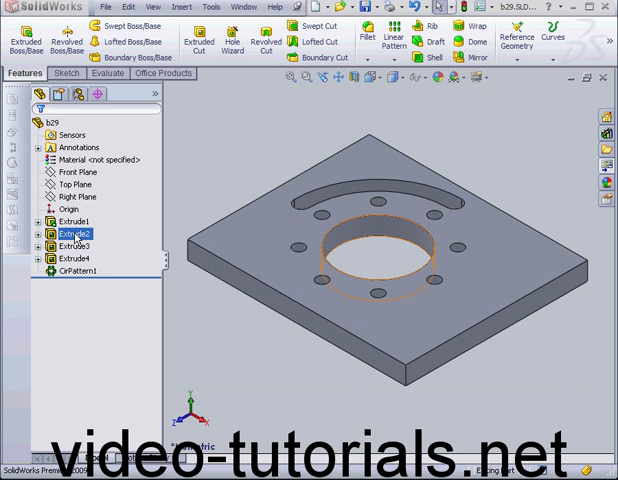
left_click(76, 272)
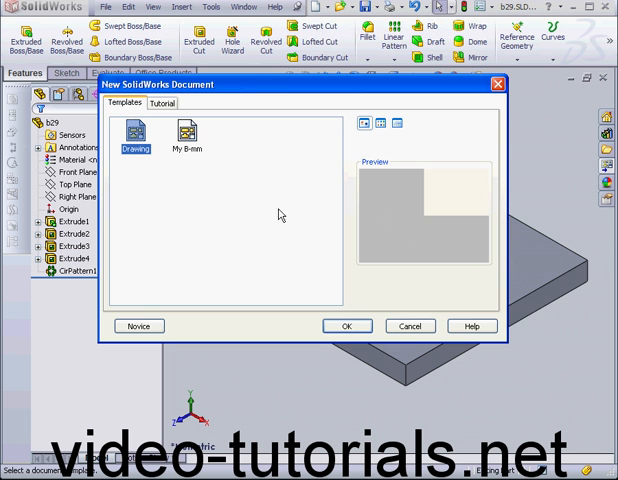
- Create a new drawing from the part and accept the default sheet size
left_click(348, 326)
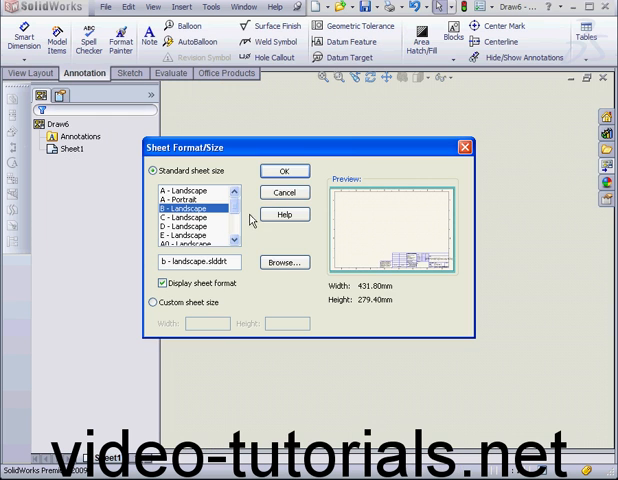
left_click(284, 172)
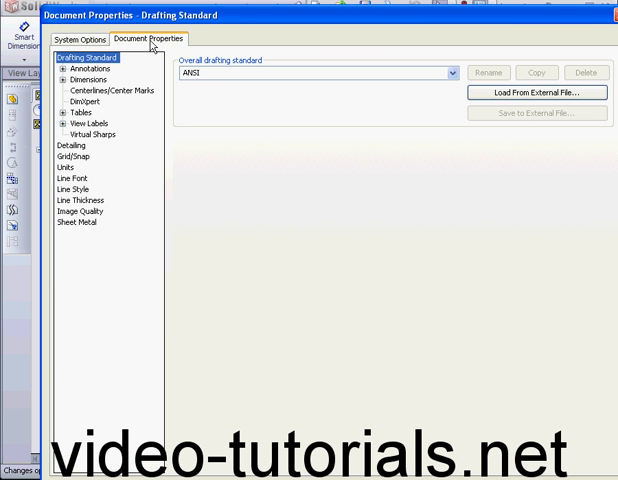
- Enable auto-insert center marks in Detailing and show the Centerlines/Center Marks settings
left_click(70, 144)
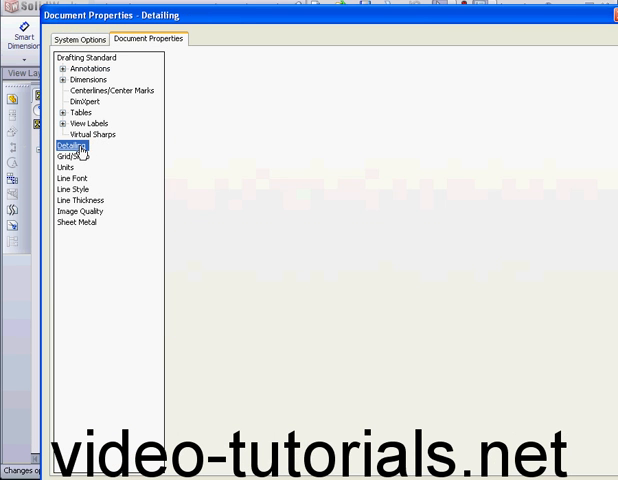
left_click(72, 144)
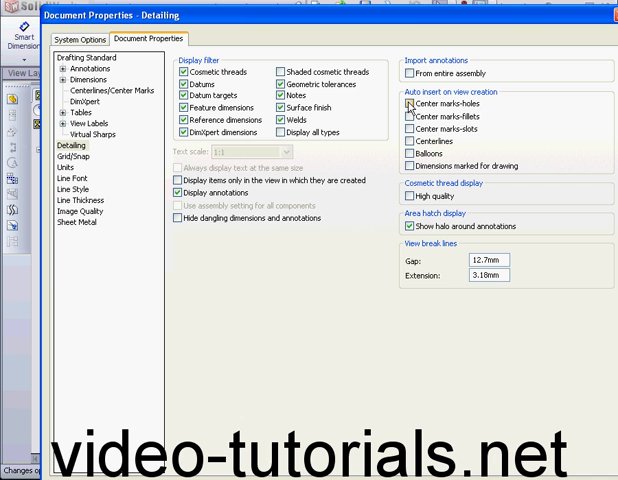
left_click(408, 132)
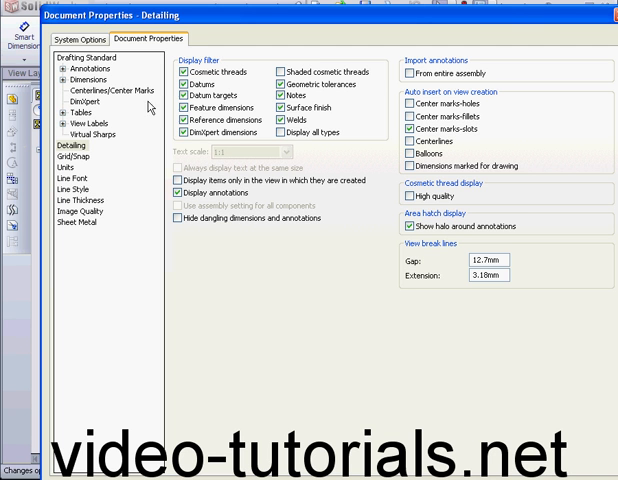
left_click(116, 90)
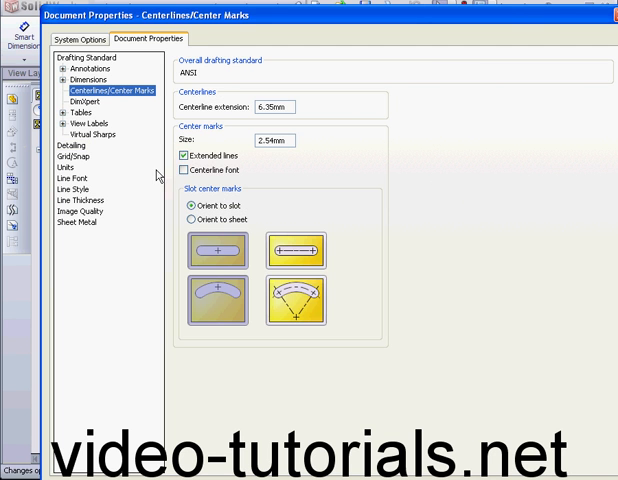
mouse_move(296, 304)
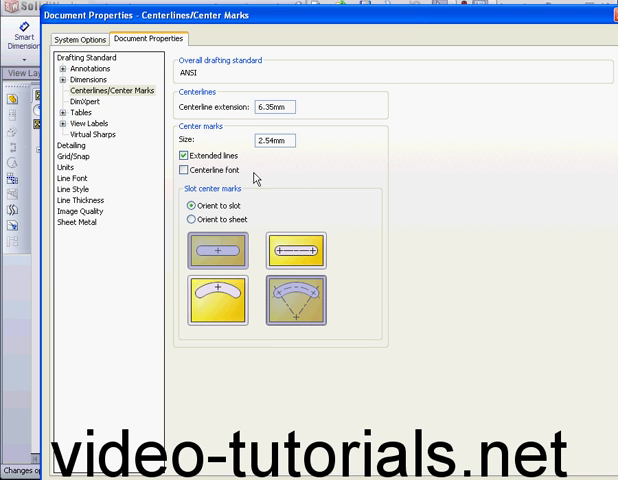
mouse_move(232, 156)
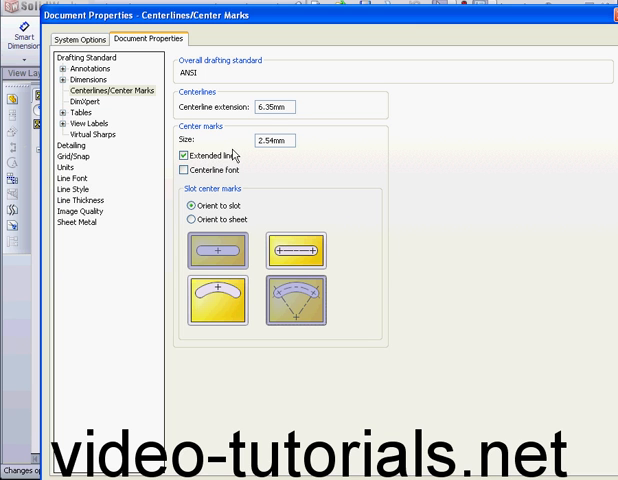
mouse_move(260, 176)
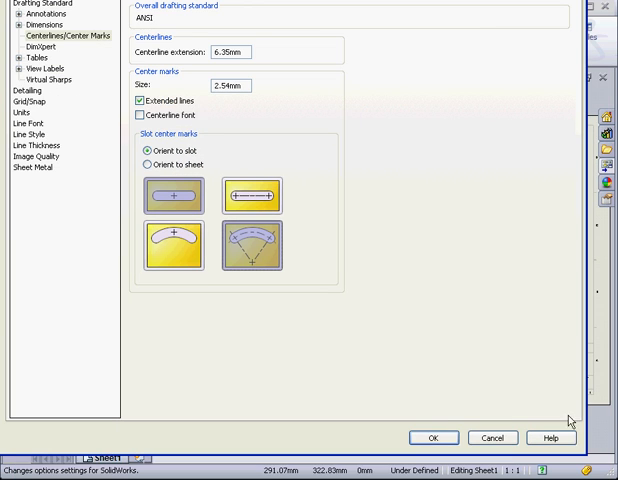
- Apply the document options, then place the plate's Top view and a projected view on the sheet
left_click(432, 436)
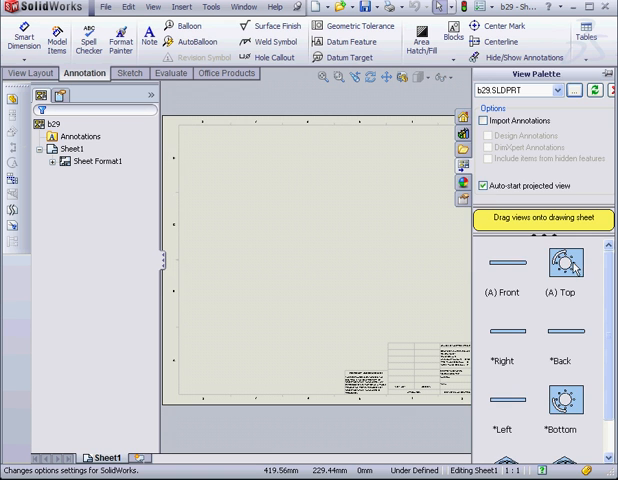
left_click_drag(566, 264, 270, 210)
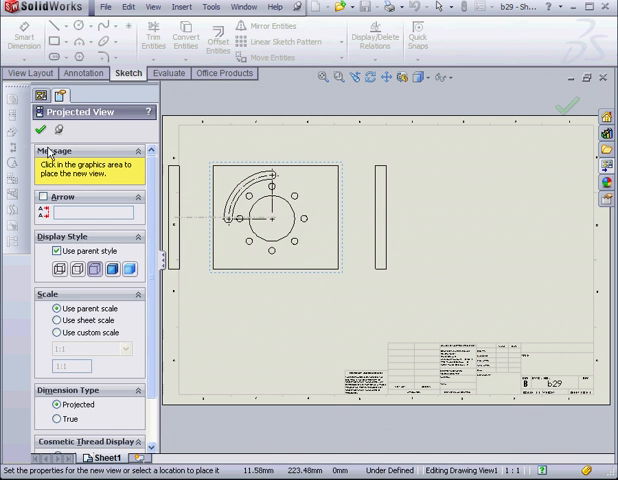
left_click(290, 224)
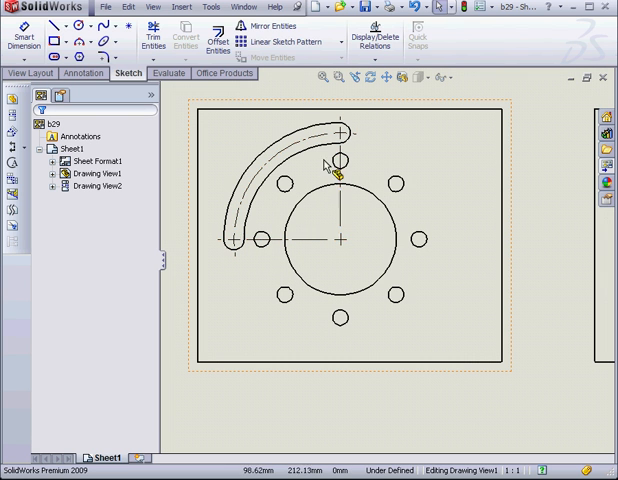
mouse_move(336, 196)
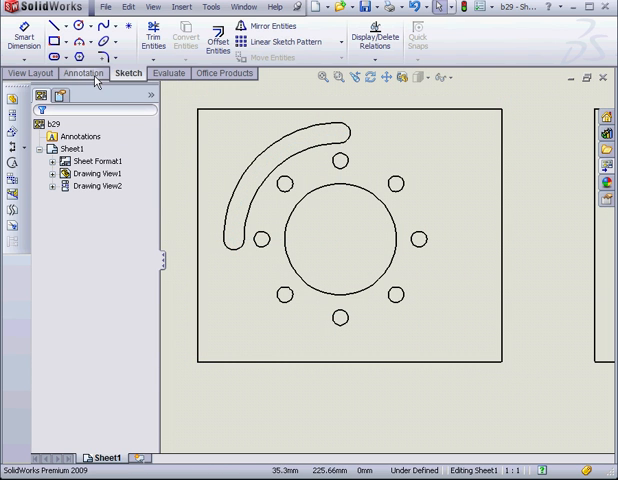
left_click(84, 72)
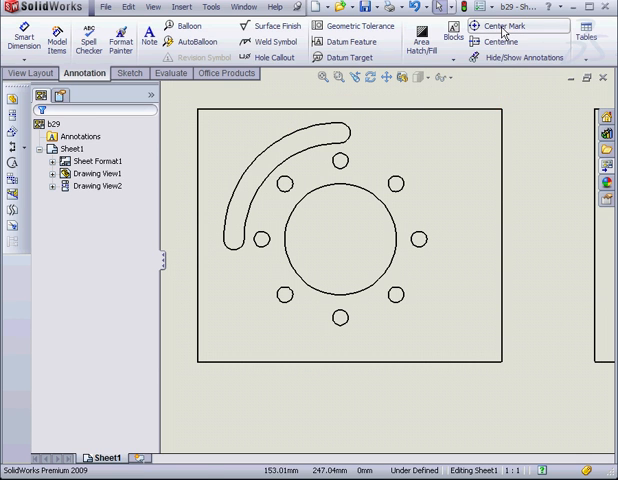
left_click(502, 26)
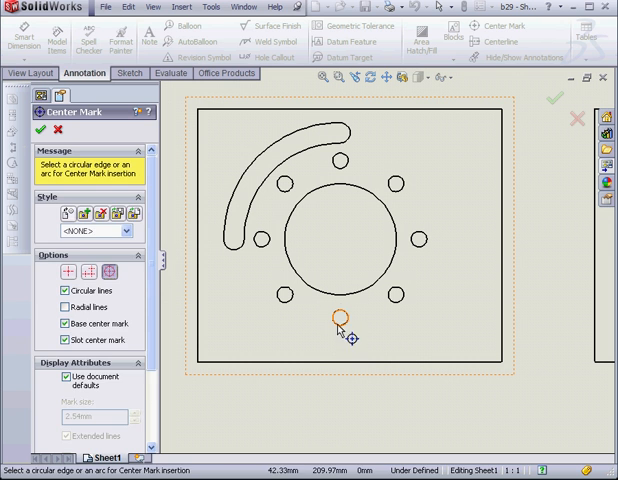
left_click(336, 324)
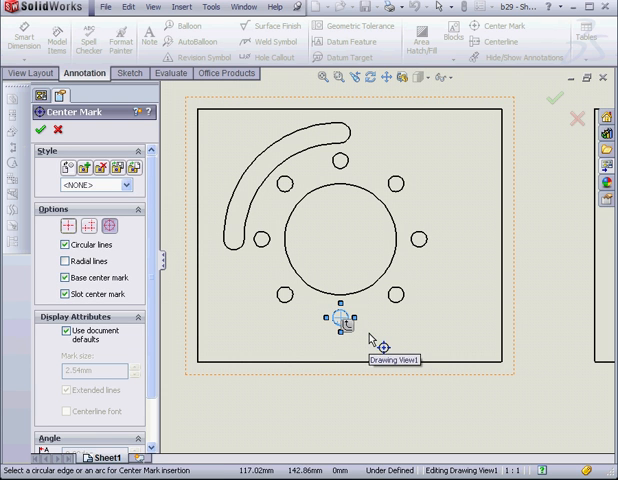
mouse_move(362, 340)
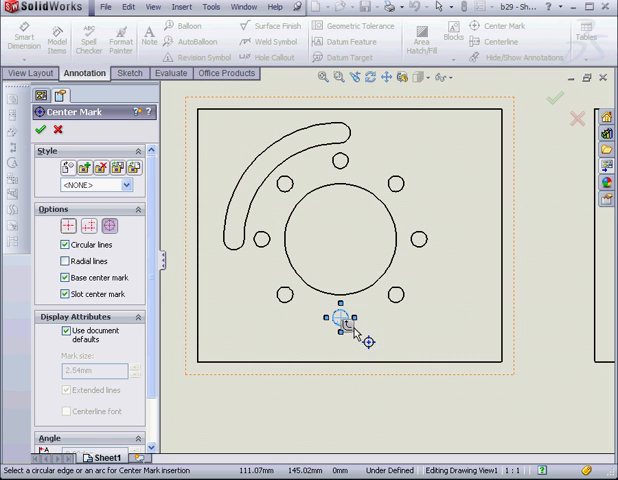
mouse_move(348, 336)
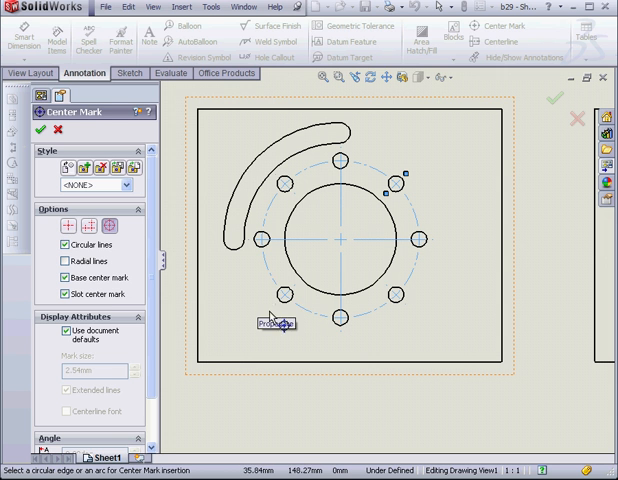
left_click(68, 332)
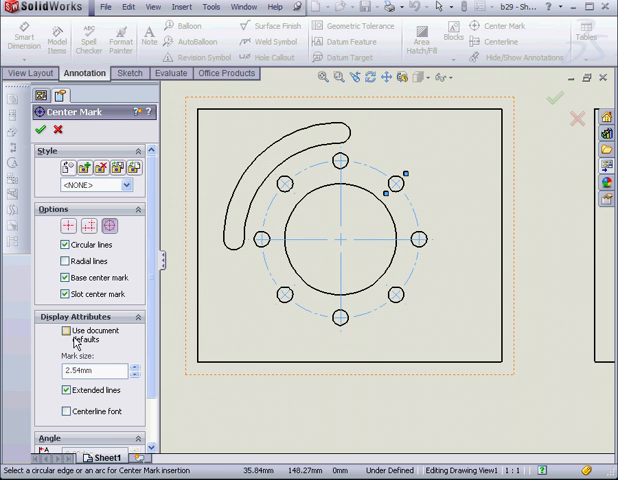
left_click(60, 332)
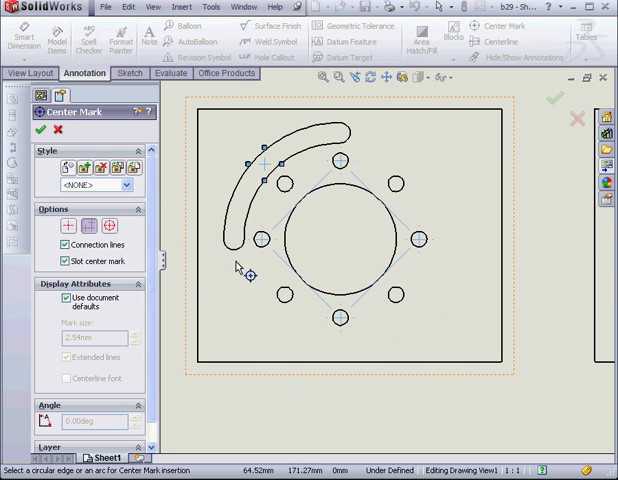
mouse_move(252, 276)
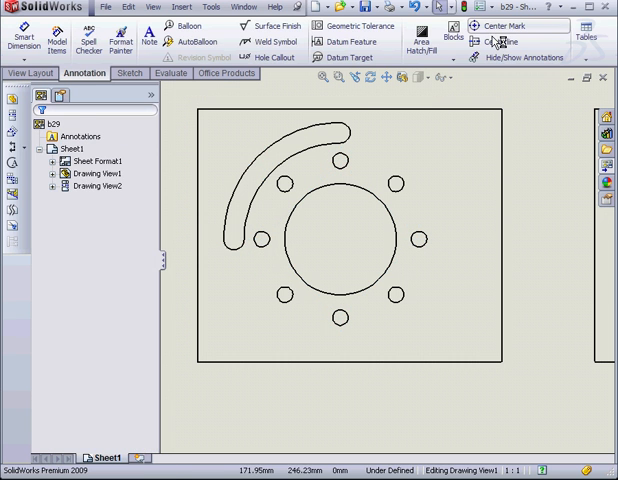
- Start the Center Mark tool again to preview marks on the arc slot
left_click(508, 24)
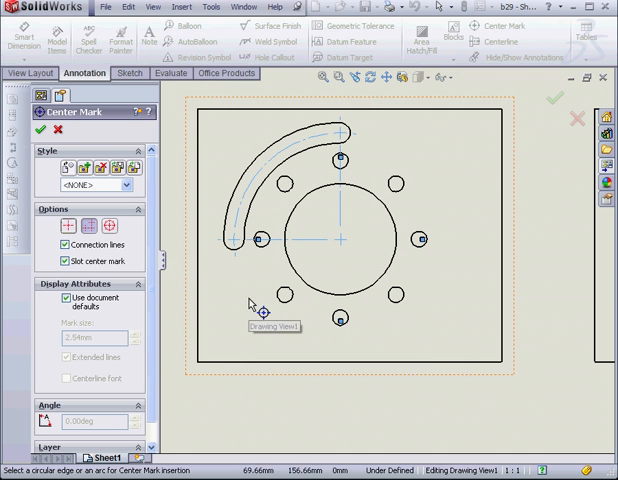
mouse_move(84, 148)
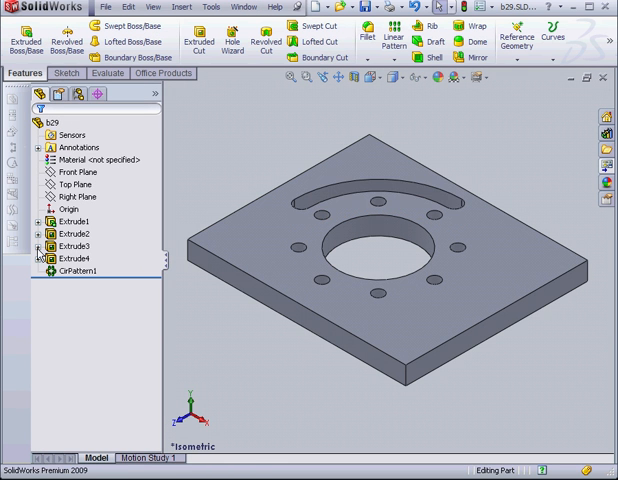
- Edit the arc slot's sketch and choose a straight slot type from the Slot flyout
right_click(64, 272)
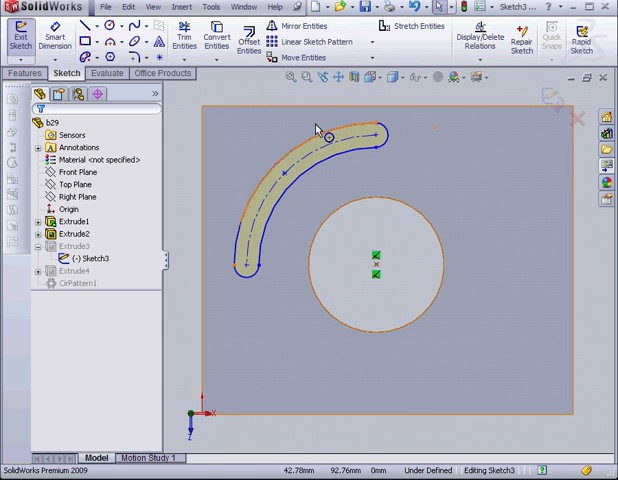
left_click(100, 56)
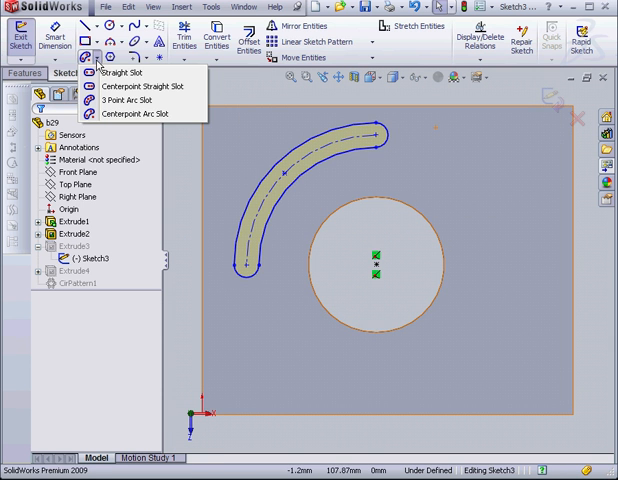
left_click(134, 72)
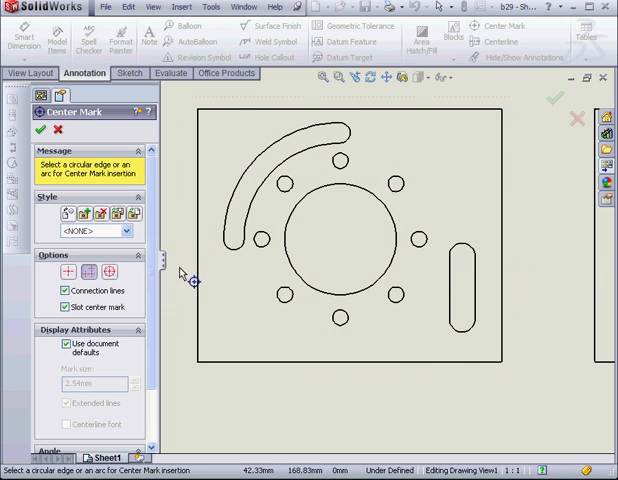
- Select the straight slot in the drawing for a center mark
left_click(462, 290)
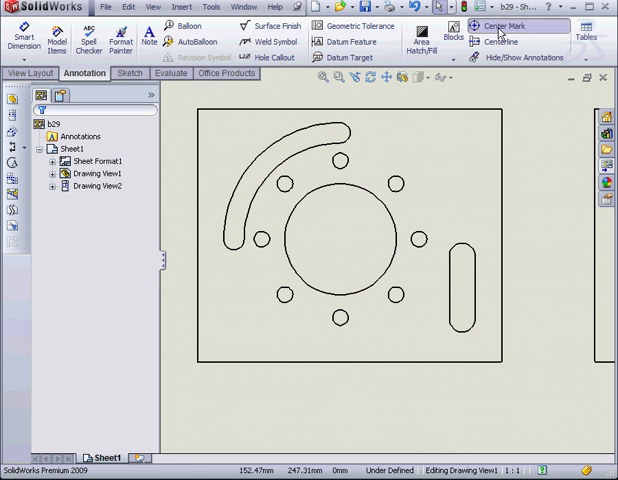
- Add slot center marks to the large hole and the ends of the arc and straight slots
left_click(504, 26)
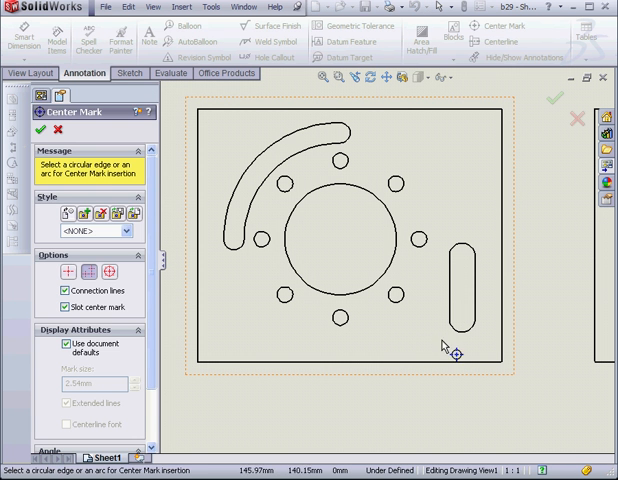
left_click(460, 280)
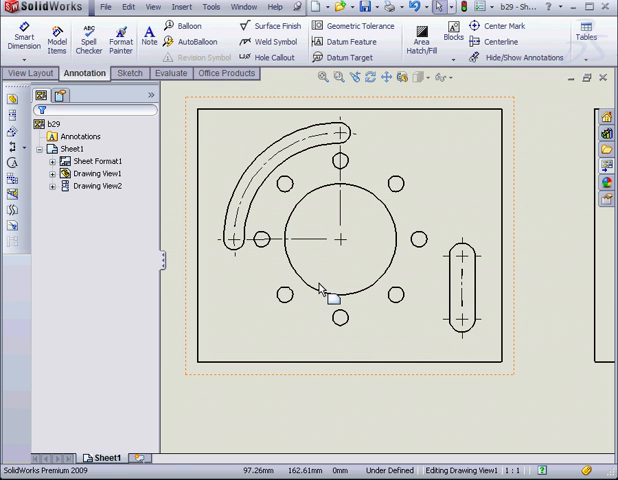
mouse_move(330, 300)
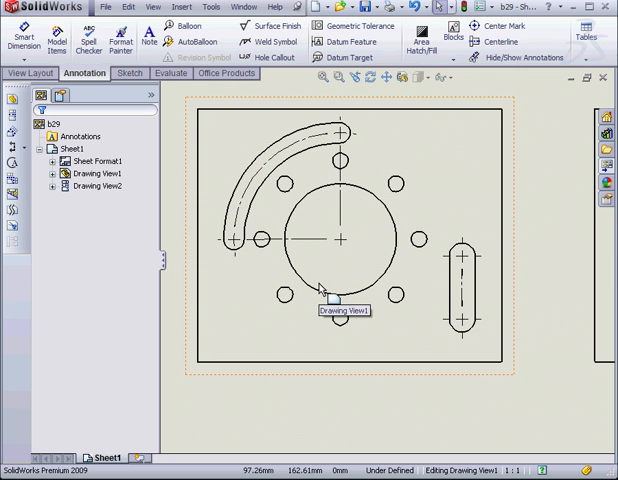